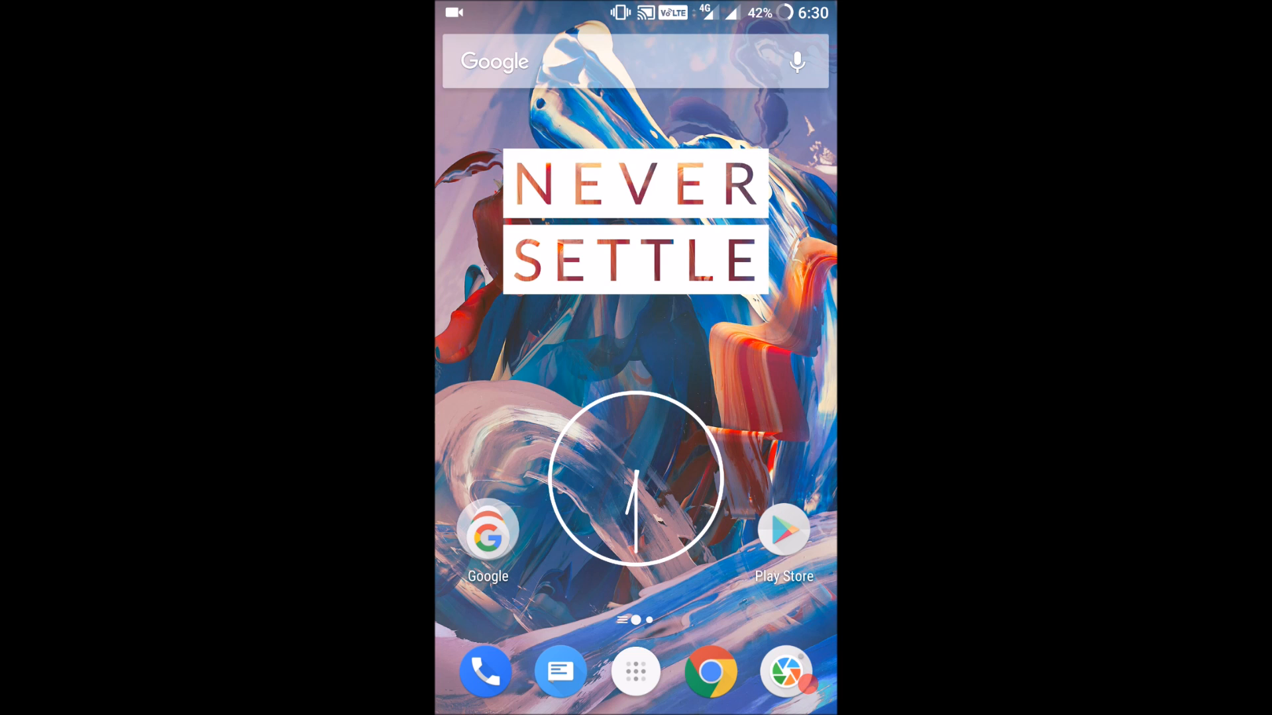
Install Chhota Bheem Himalayan Game from Play Store and go home while it downloads
left_click(783, 530)
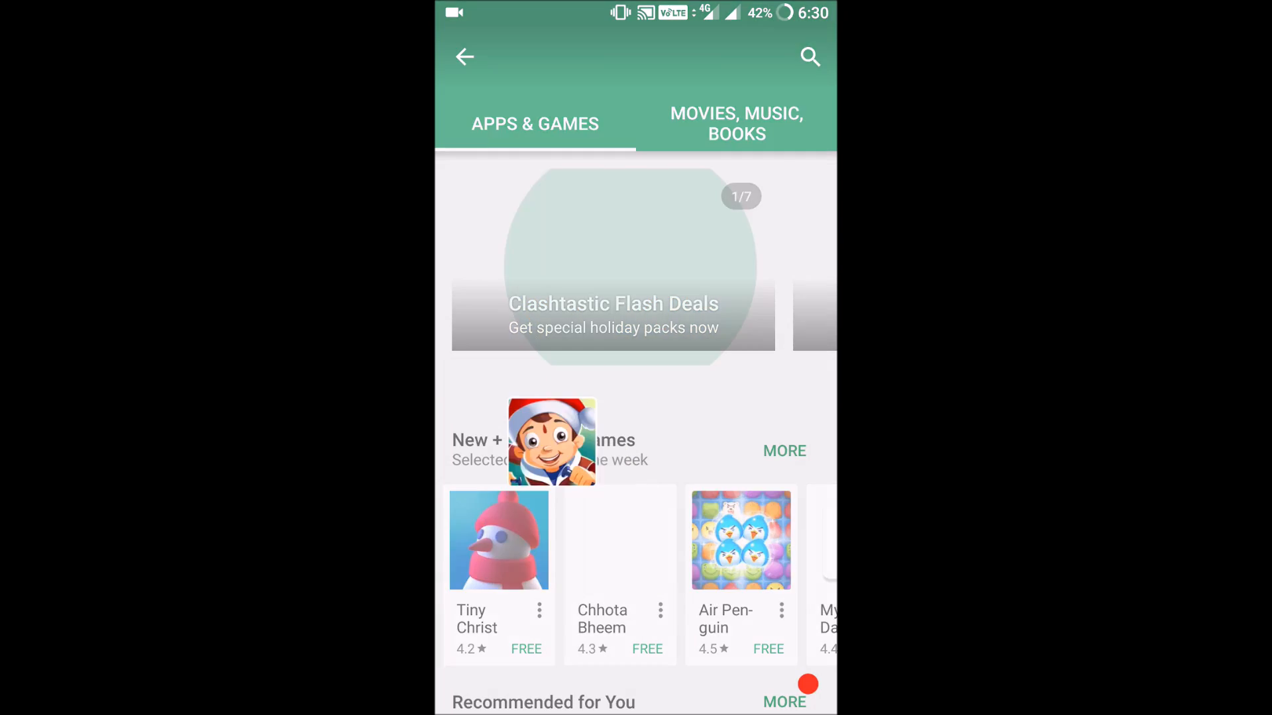
left_click(618, 539)
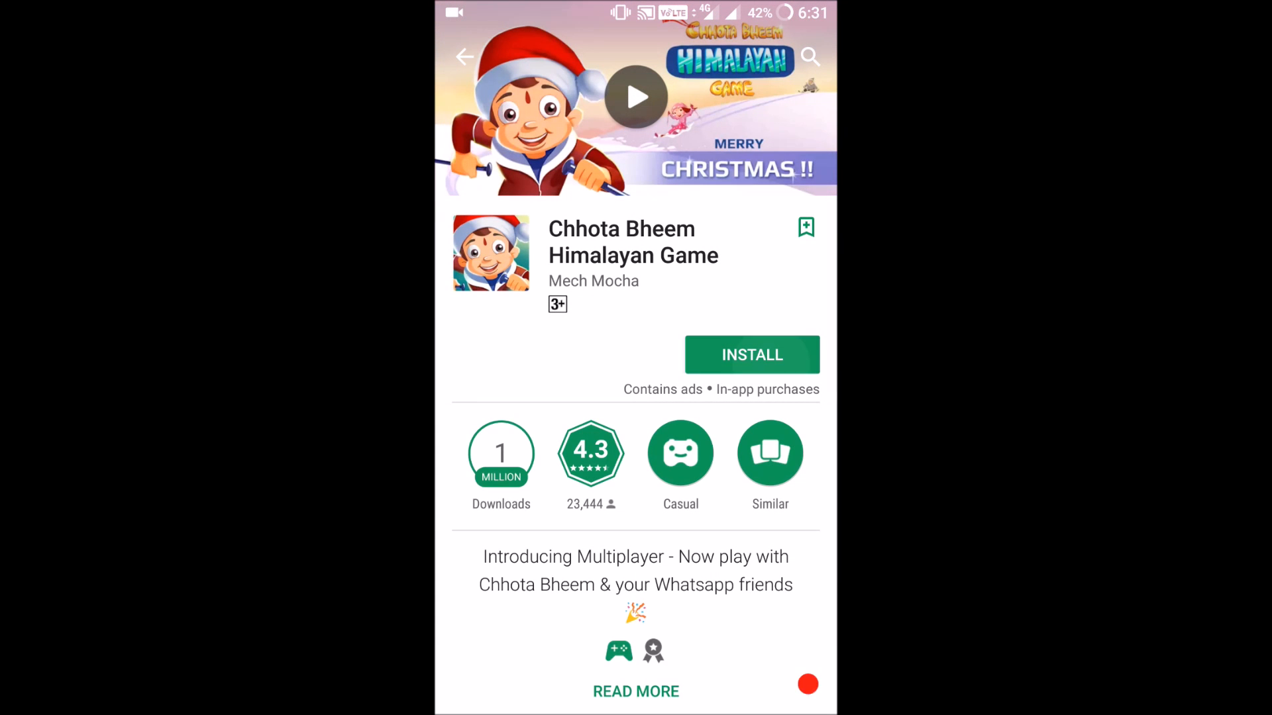
left_click(751, 354)
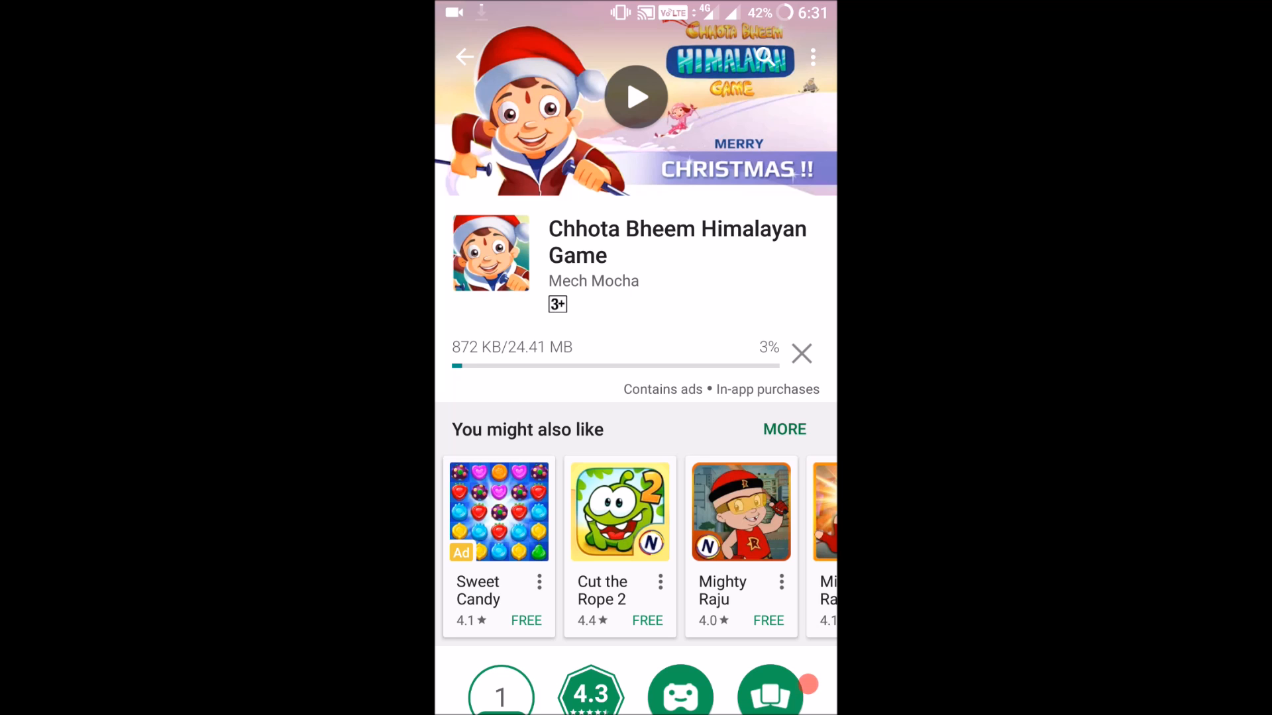
left_click(801, 354)
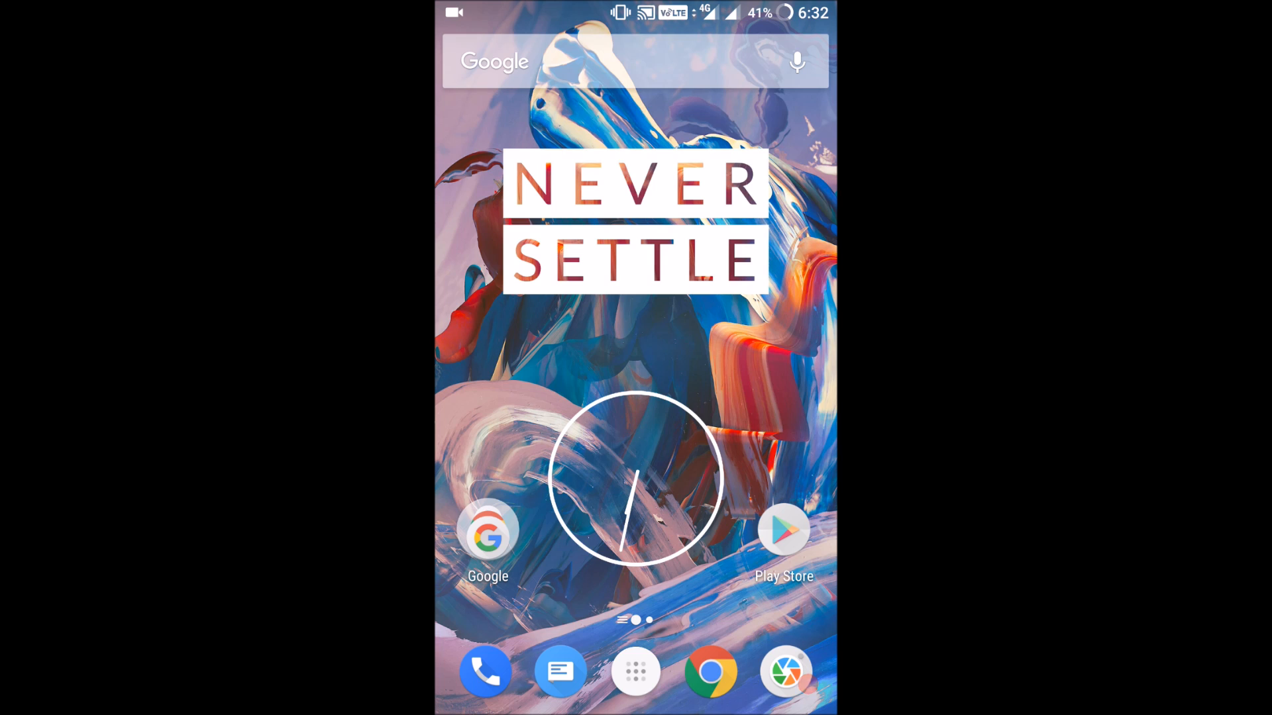
Reorder the quick-settings tiles so Bluetooth, Airplane mode, Location and Lock buttons show, then save
scroll("down", 3)
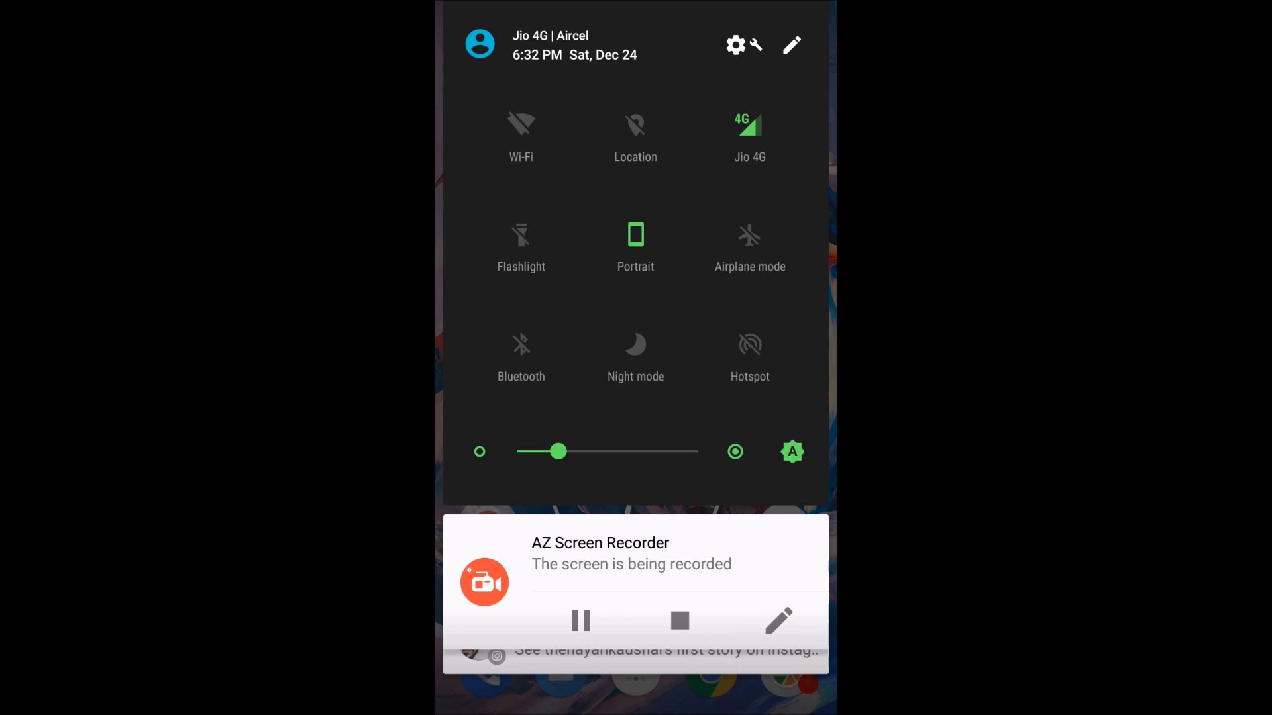
left_click(791, 44)
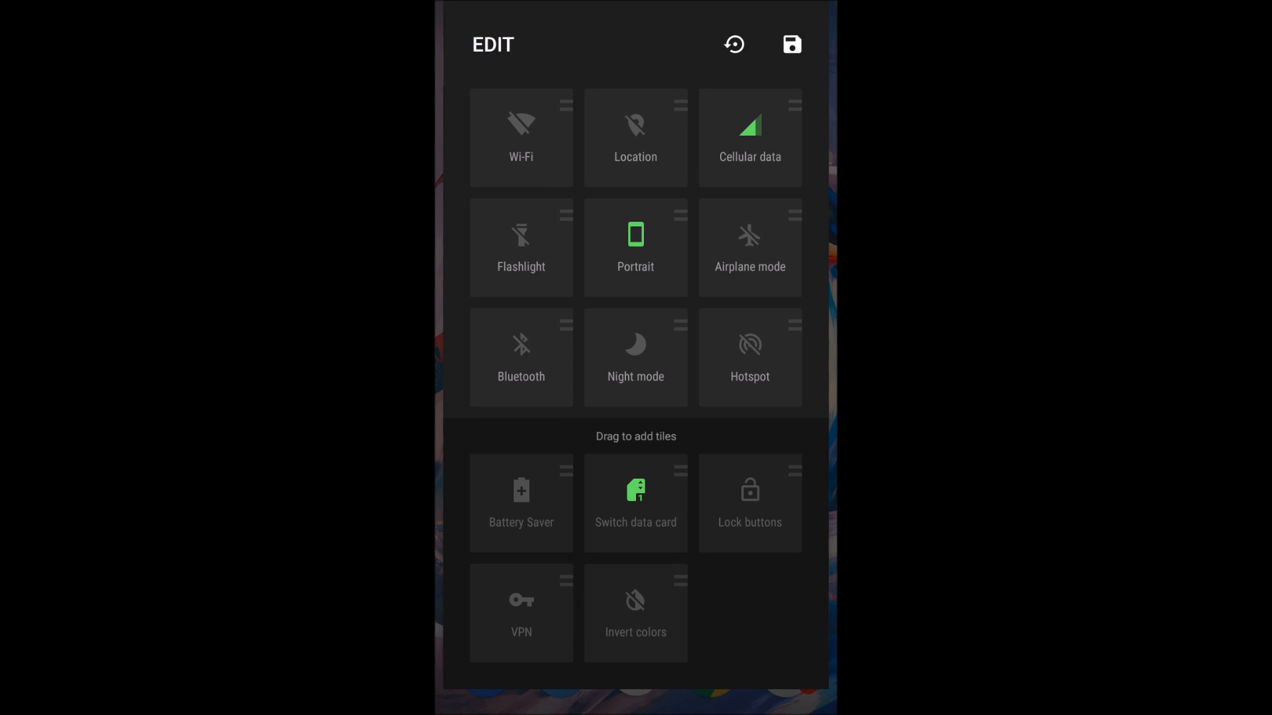
left_click_drag(749, 503, 749, 365)
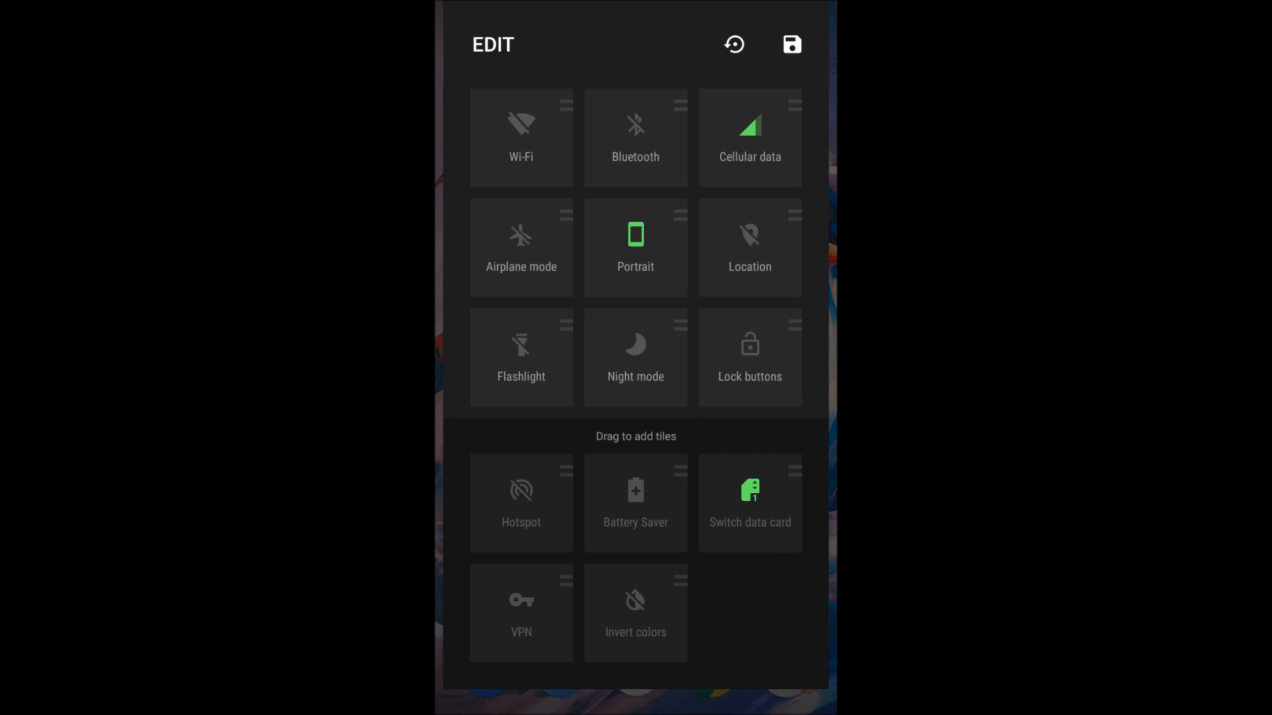
left_click(791, 45)
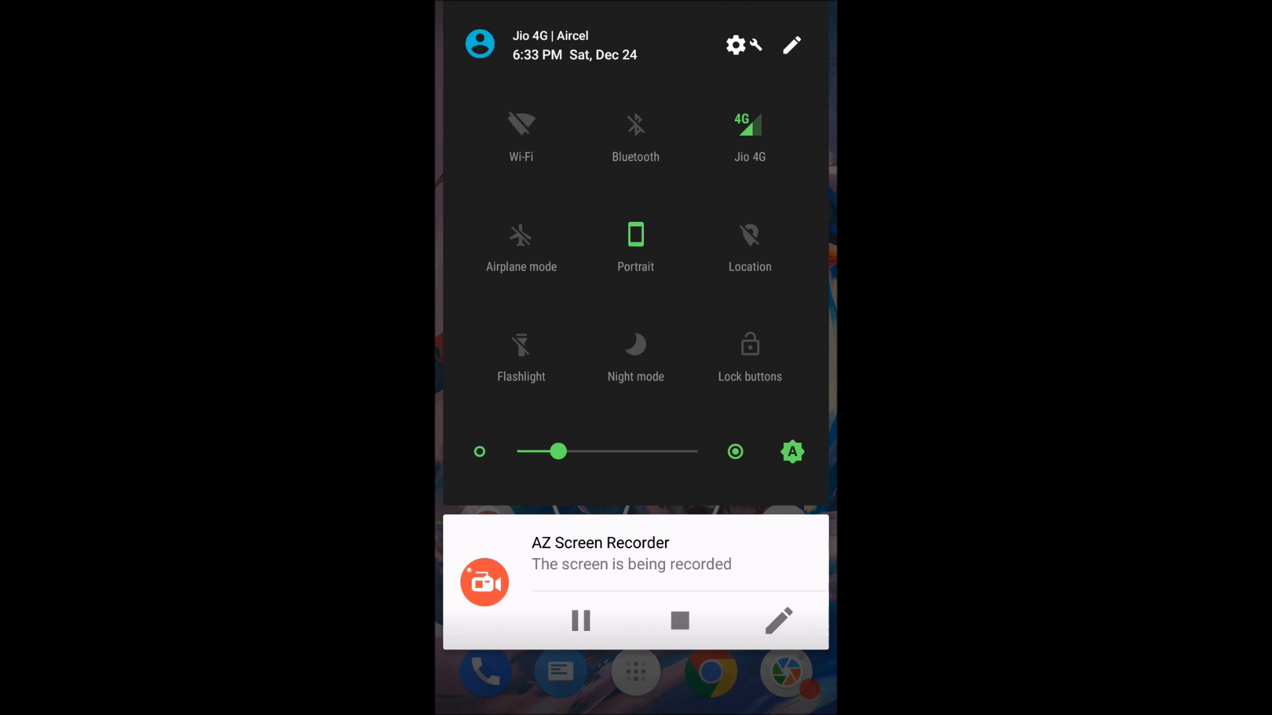
Toggle Show embedded battery percentage off and on in System UI Tuner, then go home
left_click(735, 45)
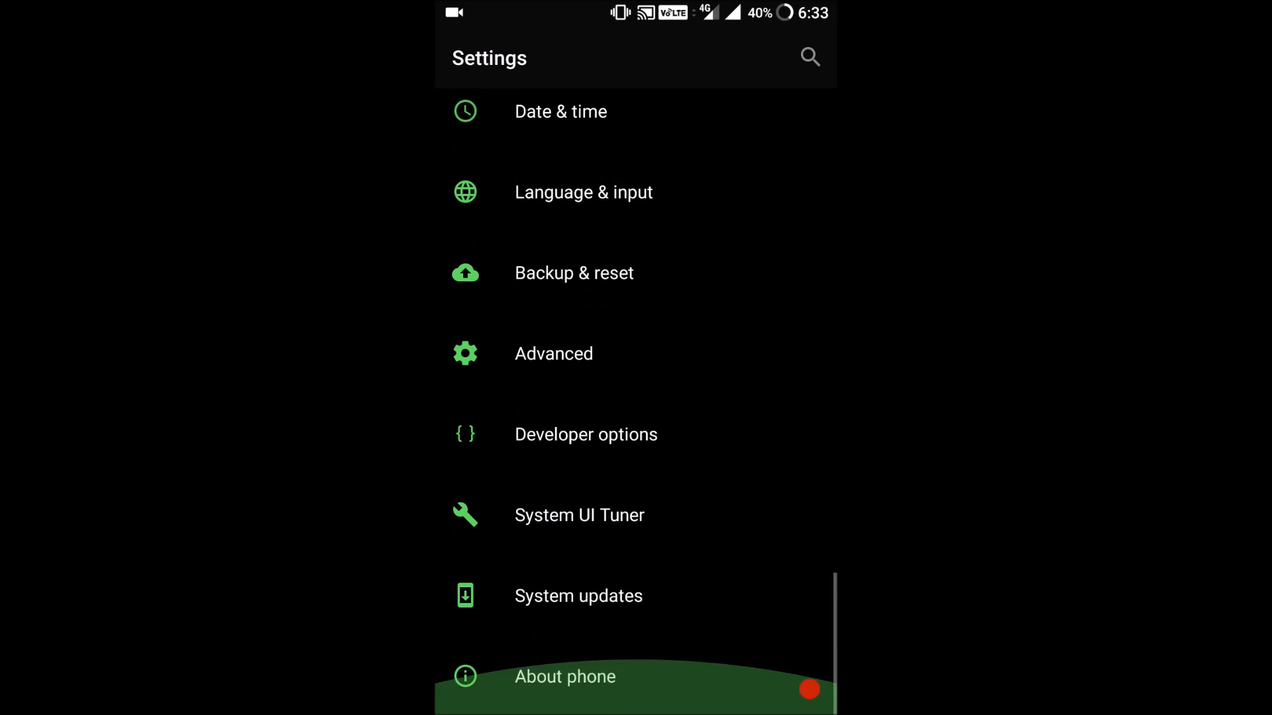
left_click(578, 516)
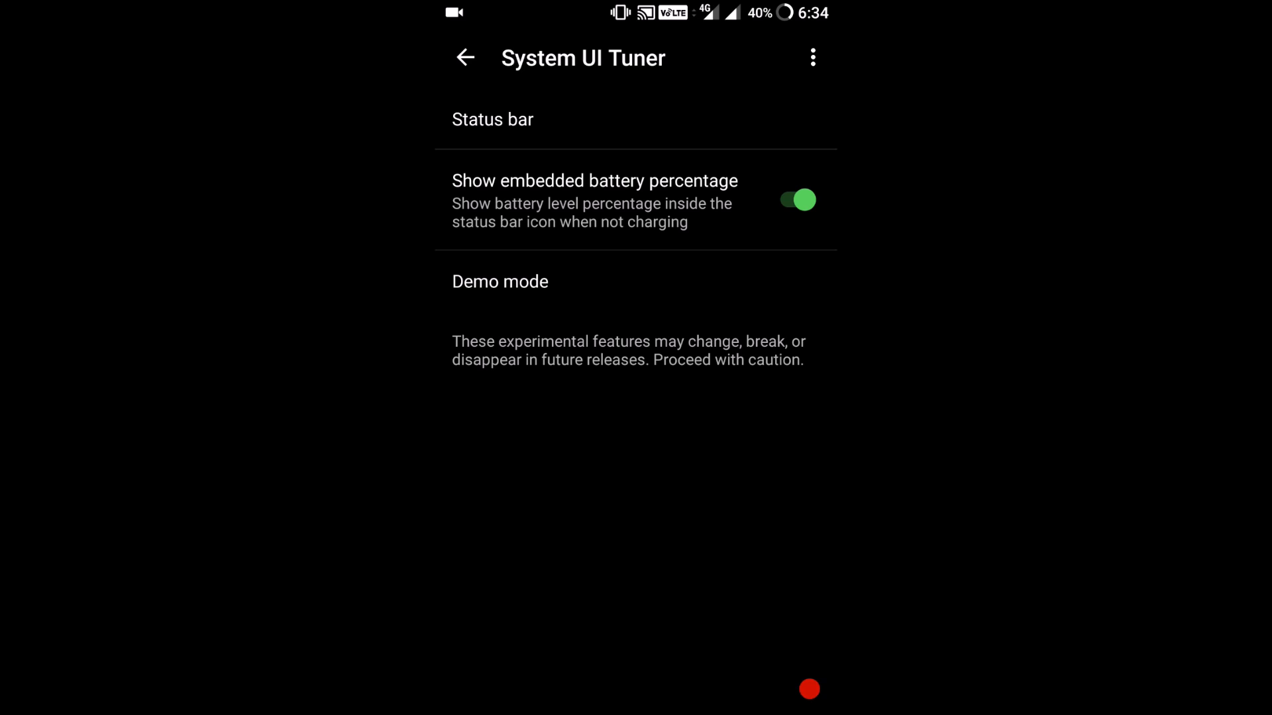
left_click(796, 200)
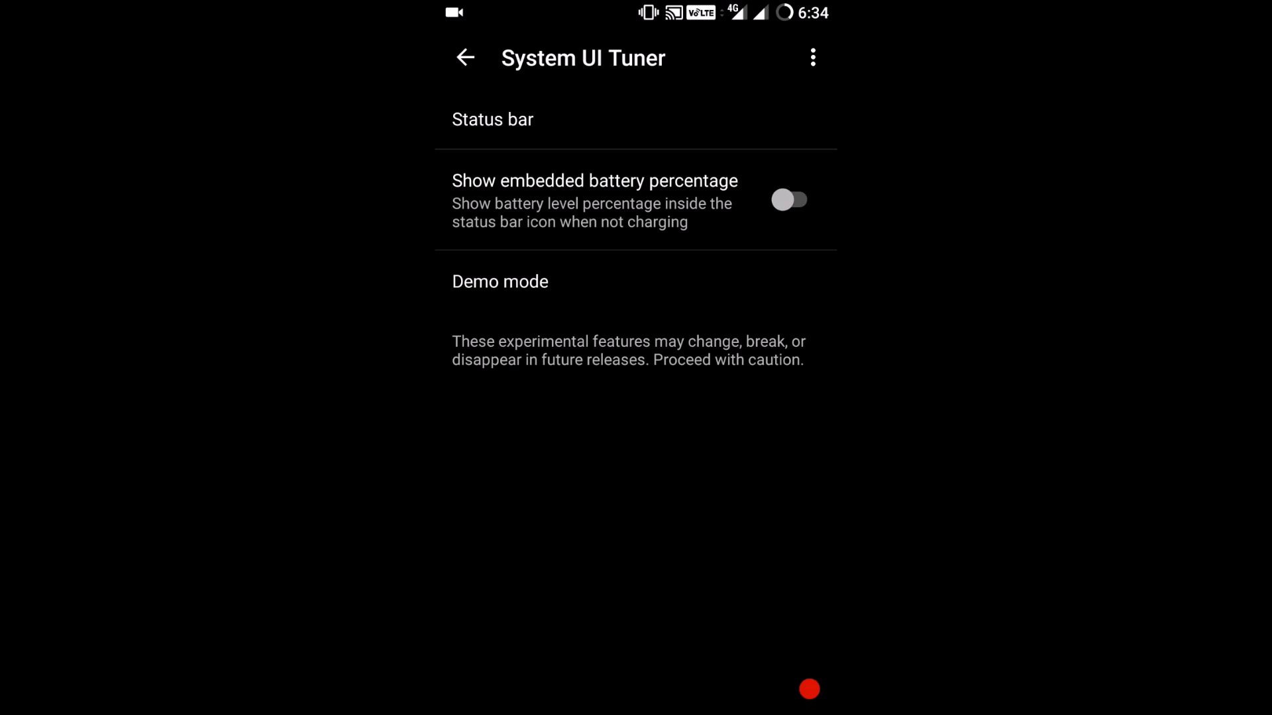
left_click(789, 200)
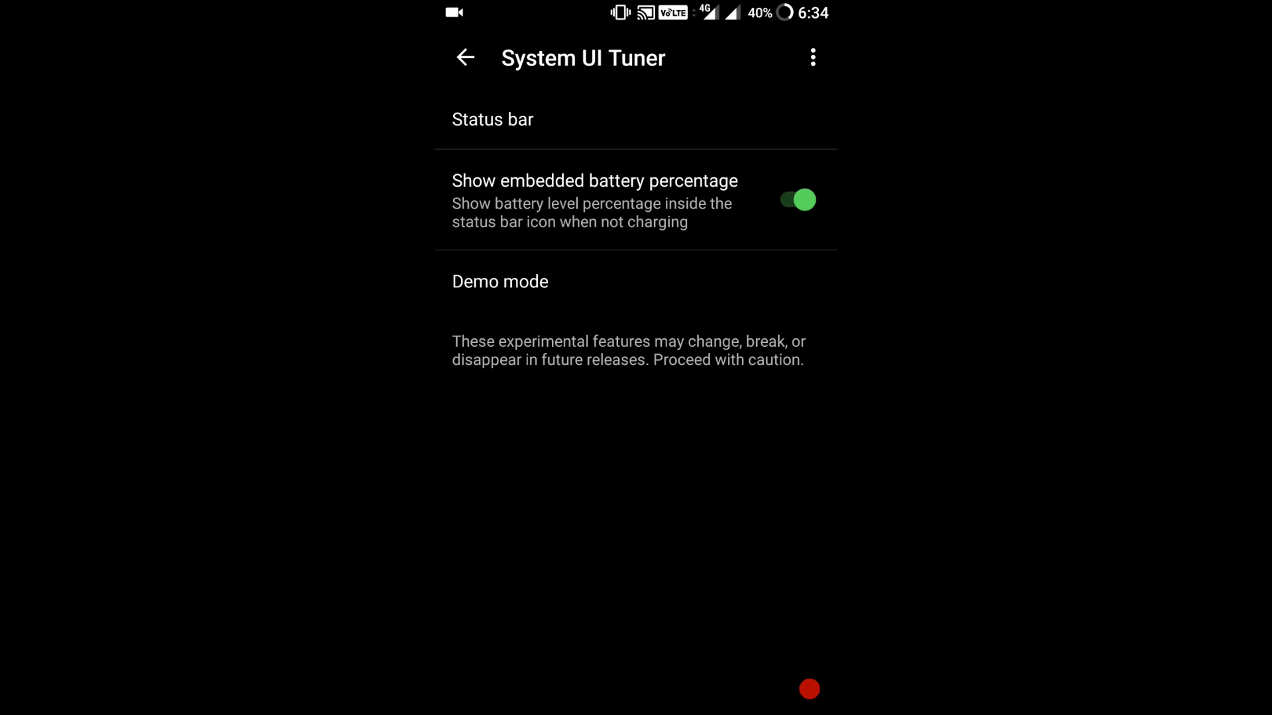
left_click(465, 57)
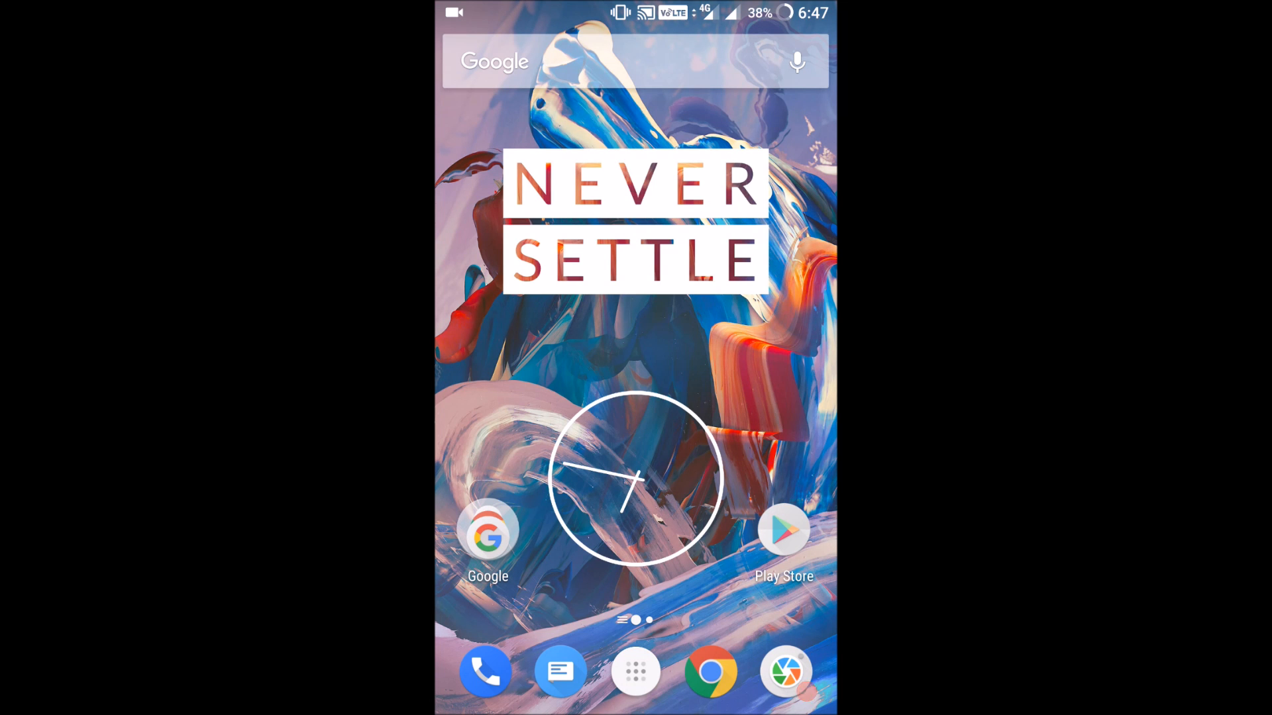
Pull down Quick Settings showing Battery Saver and open Settings from the gear icon
scroll("down", 3)
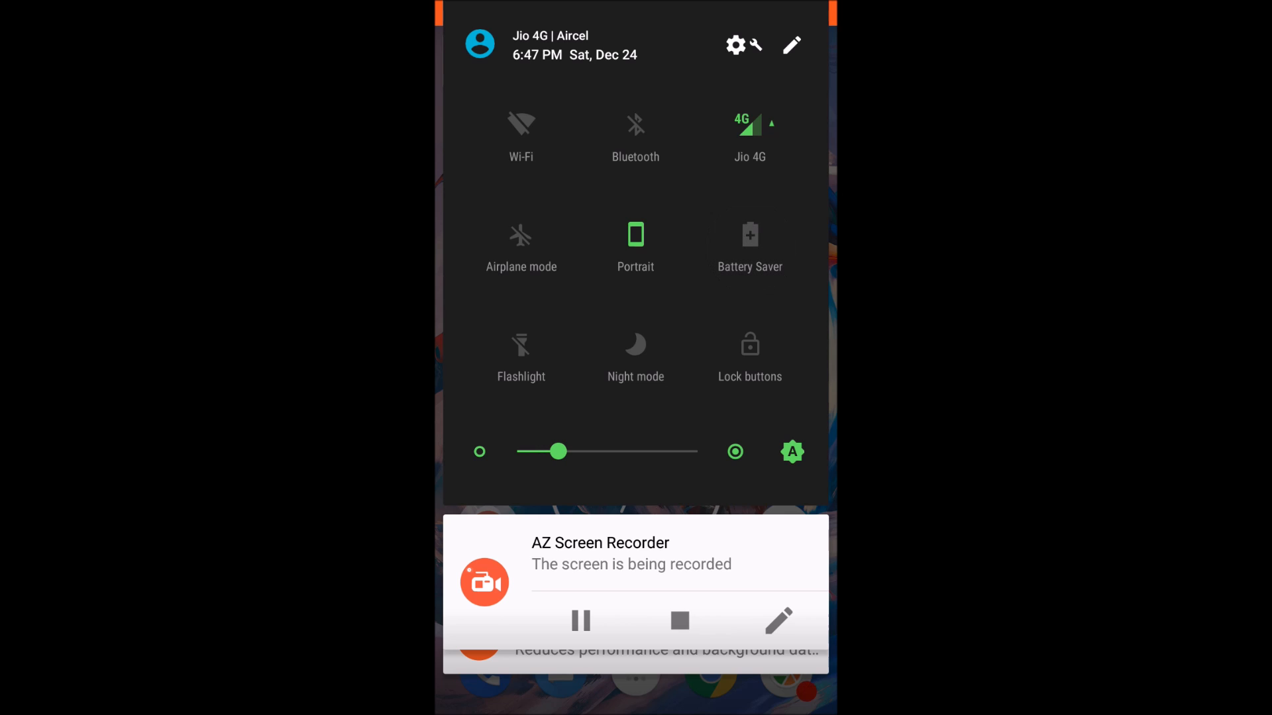
left_click(791, 46)
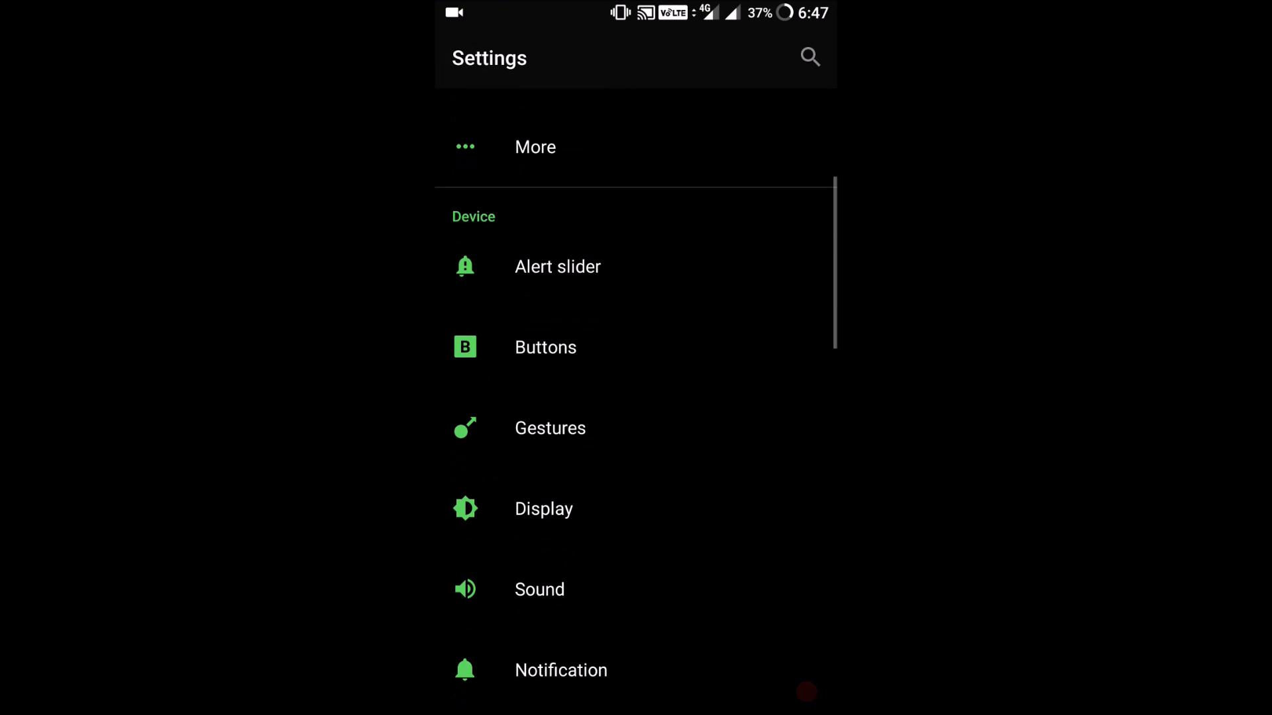
scroll("down", 3)
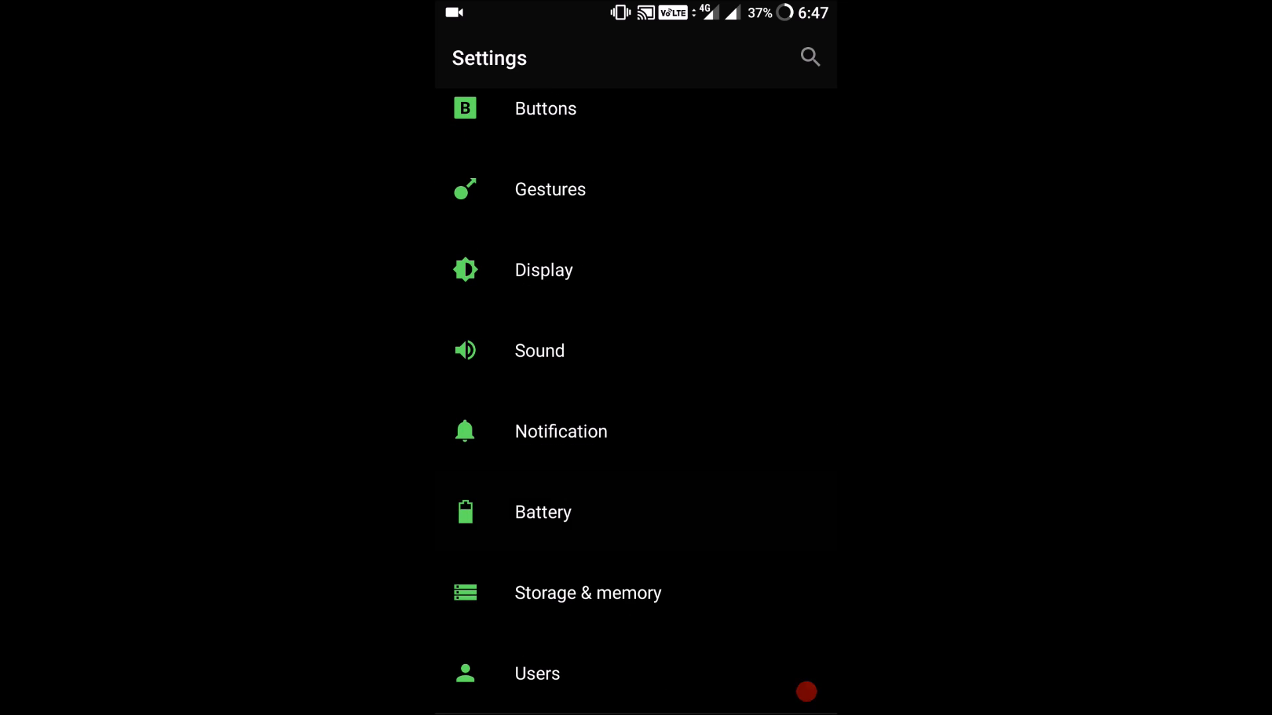
left_click(542, 512)
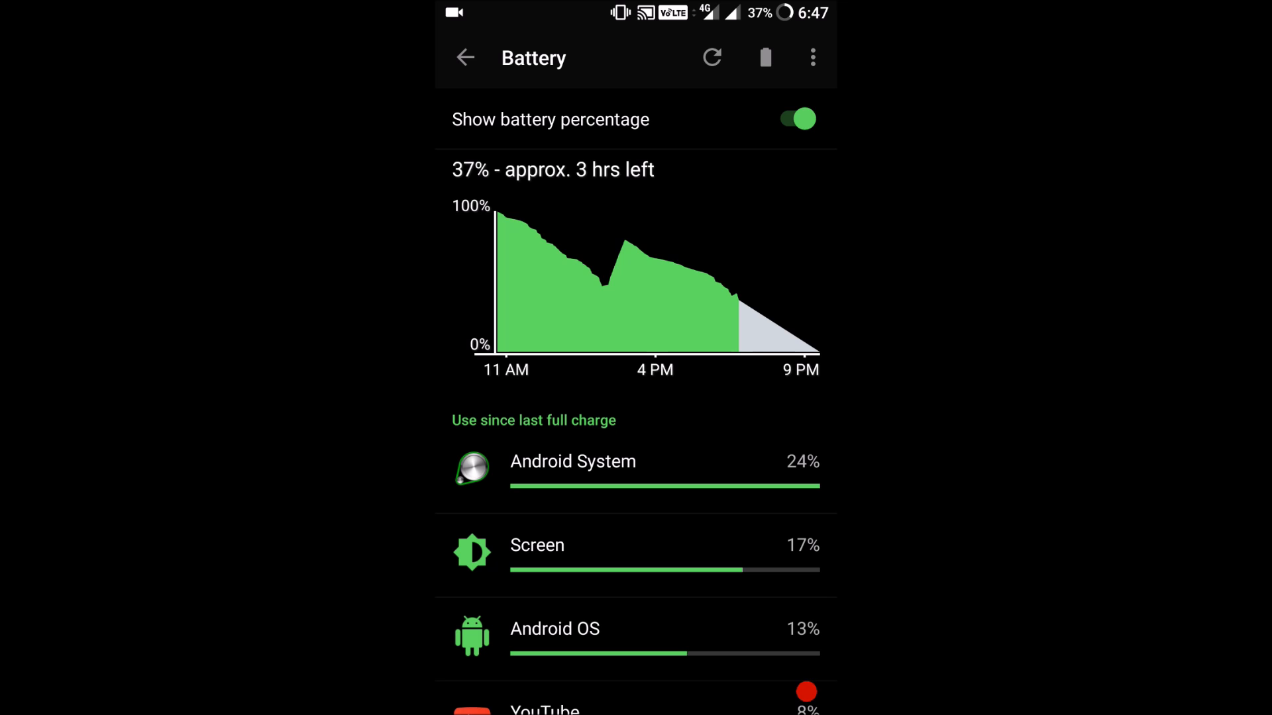
left_click(811, 58)
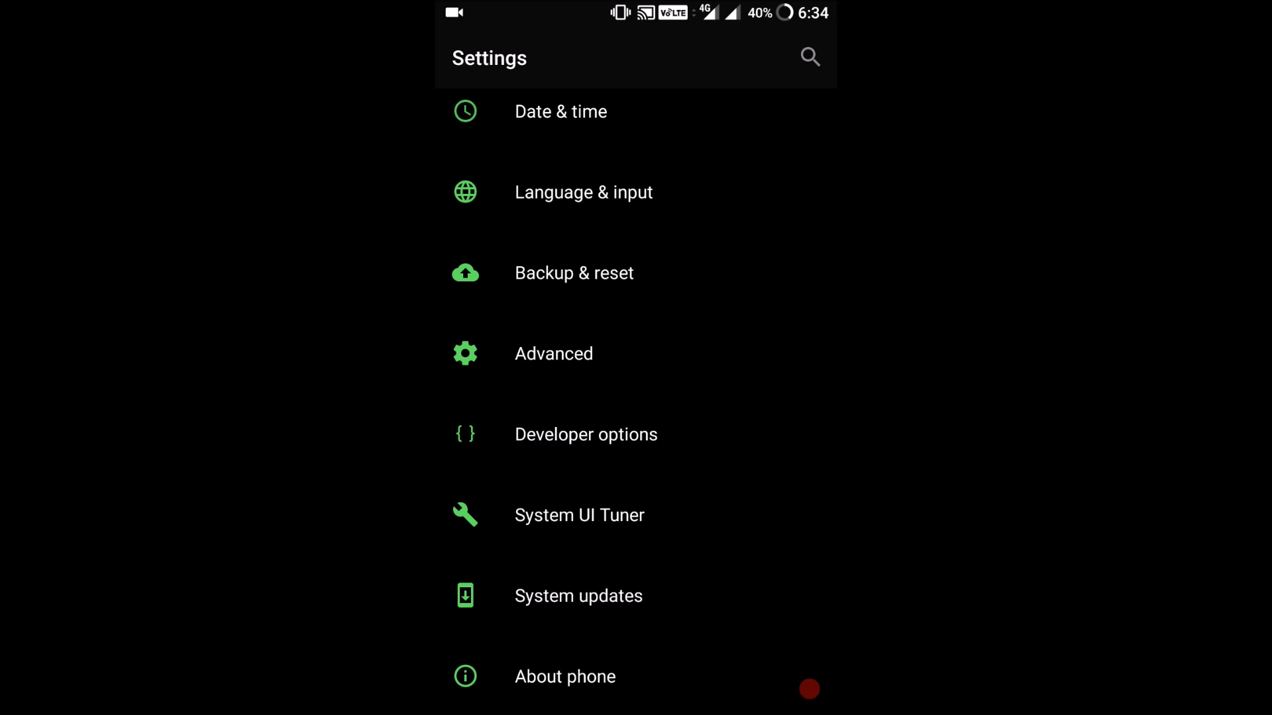
View Scheduled power on/off under Advanced, then open Recent app management showing Normal clear
left_click(553, 354)
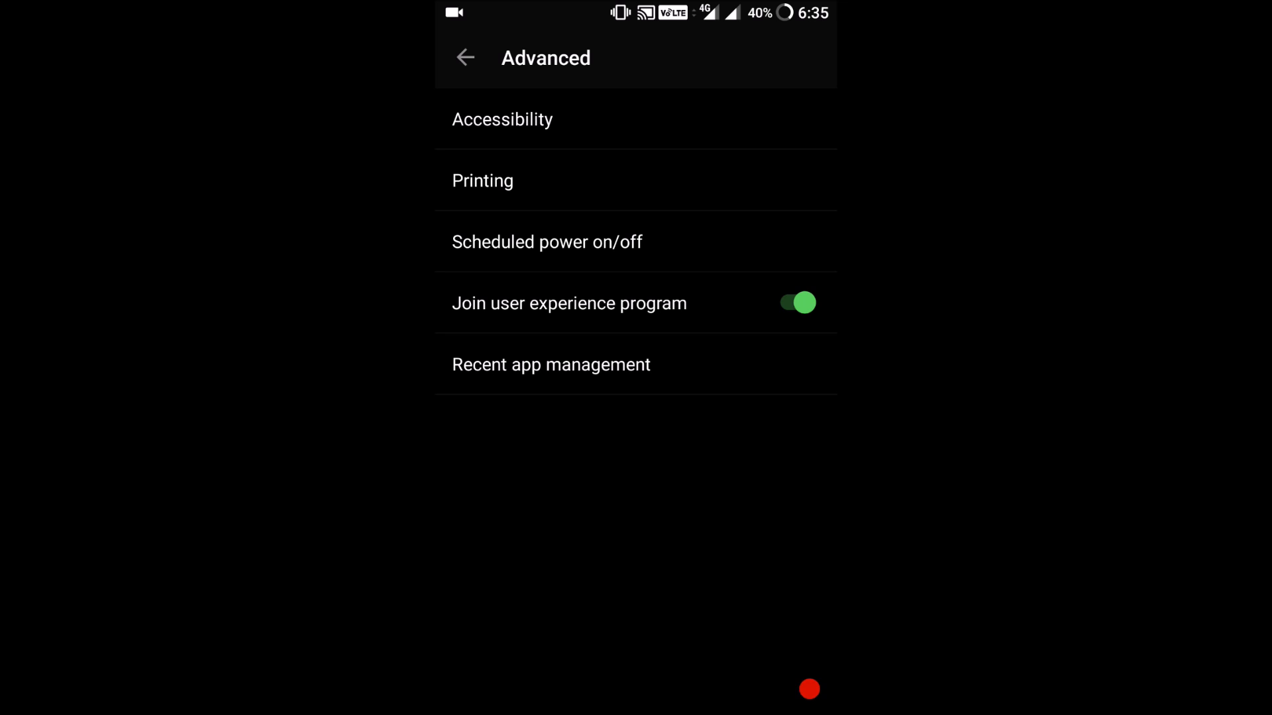
left_click(546, 242)
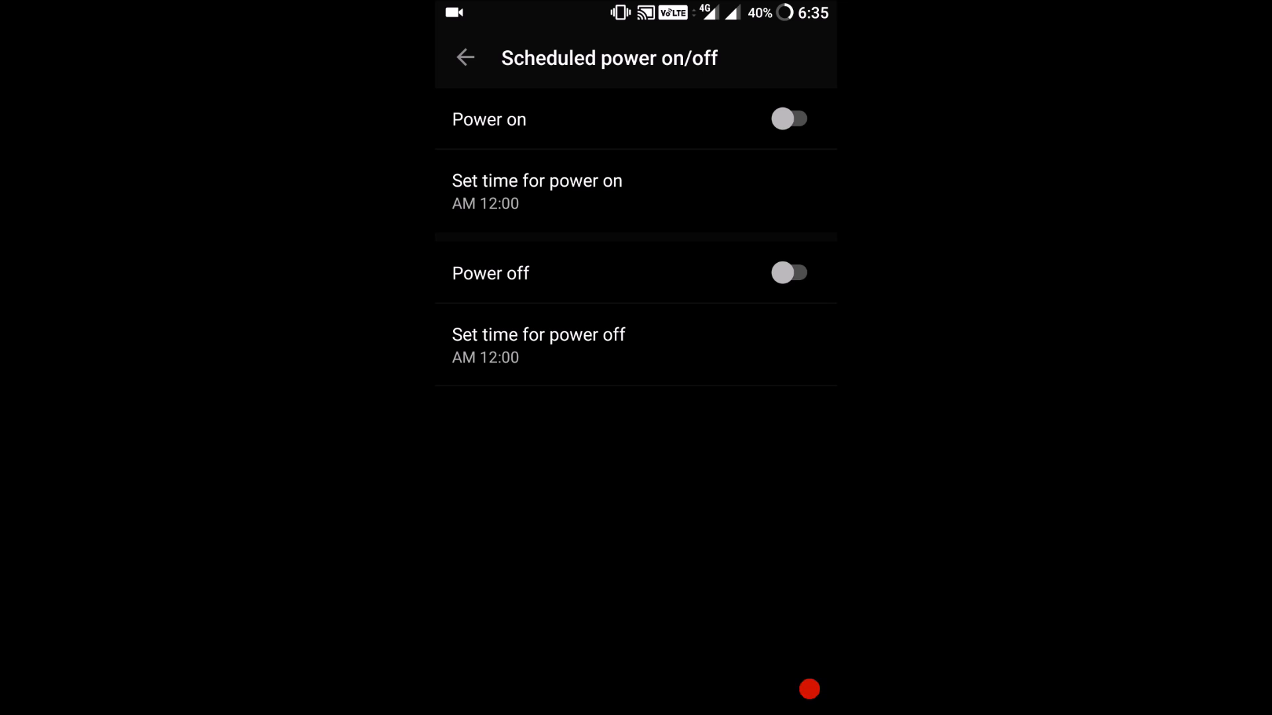
left_click(465, 58)
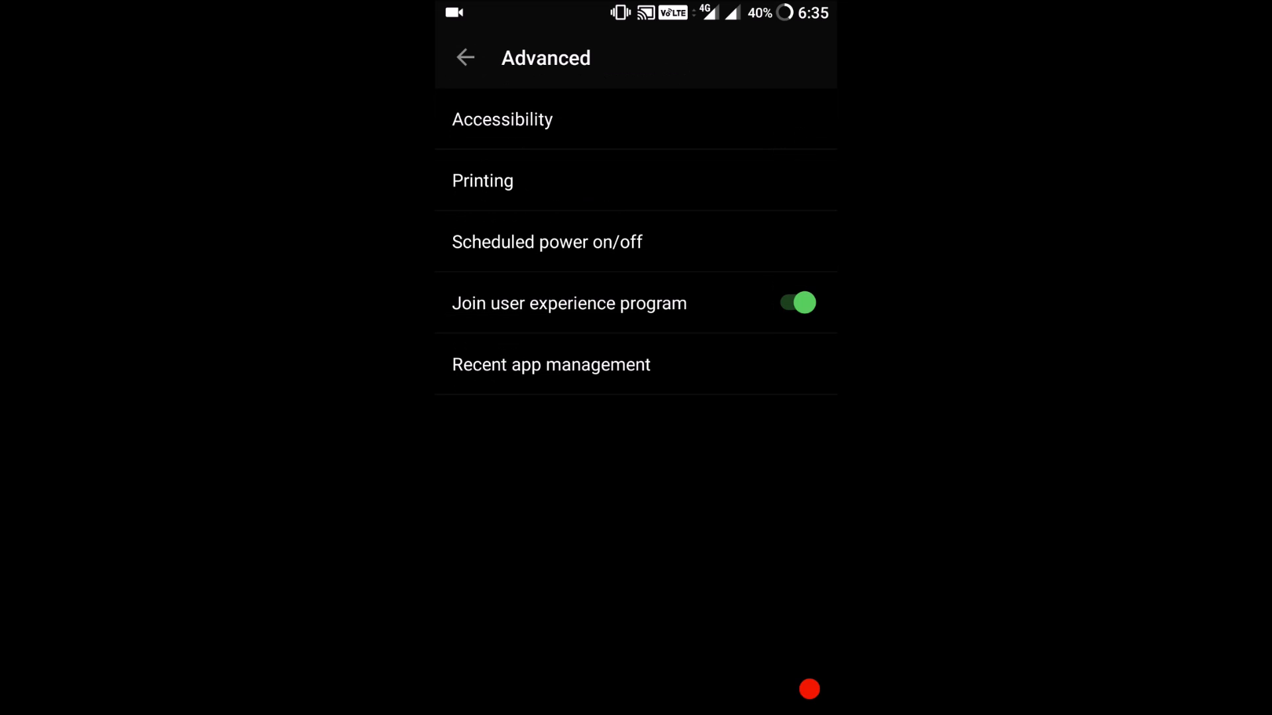
left_click(551, 364)
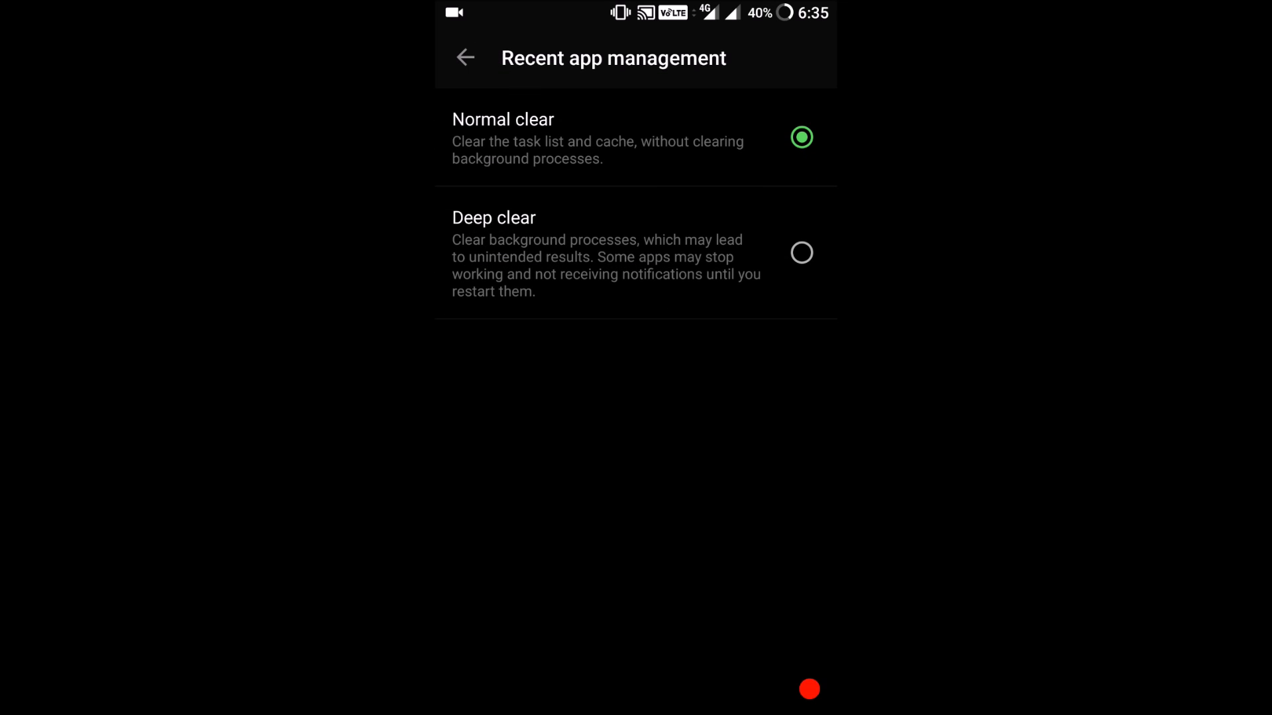